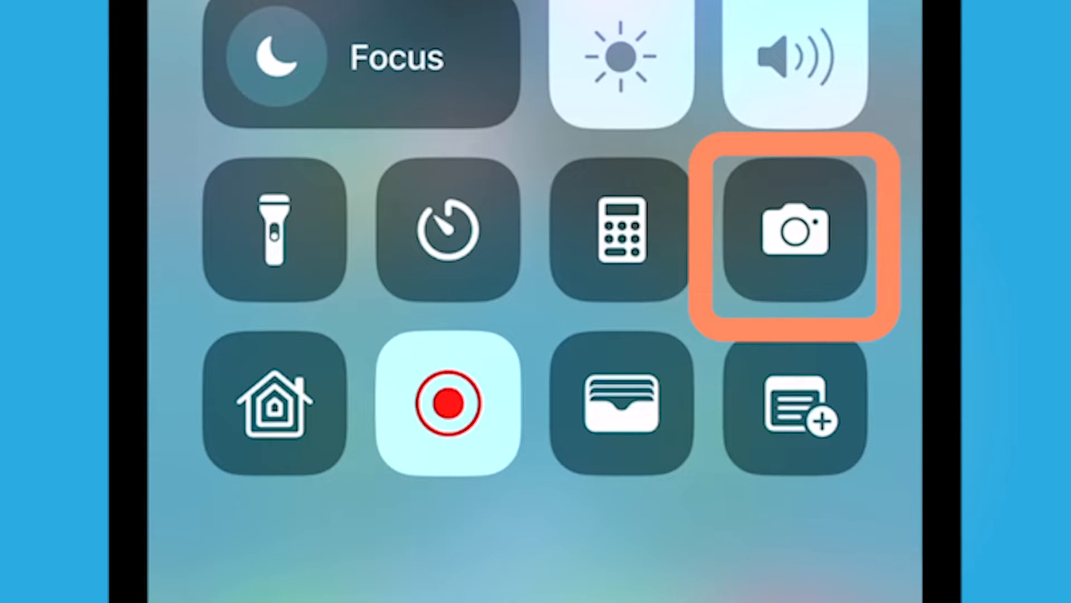
# Step: Launch the Camera app from Control Center to scan a QR code
pyautogui.click(794, 230)
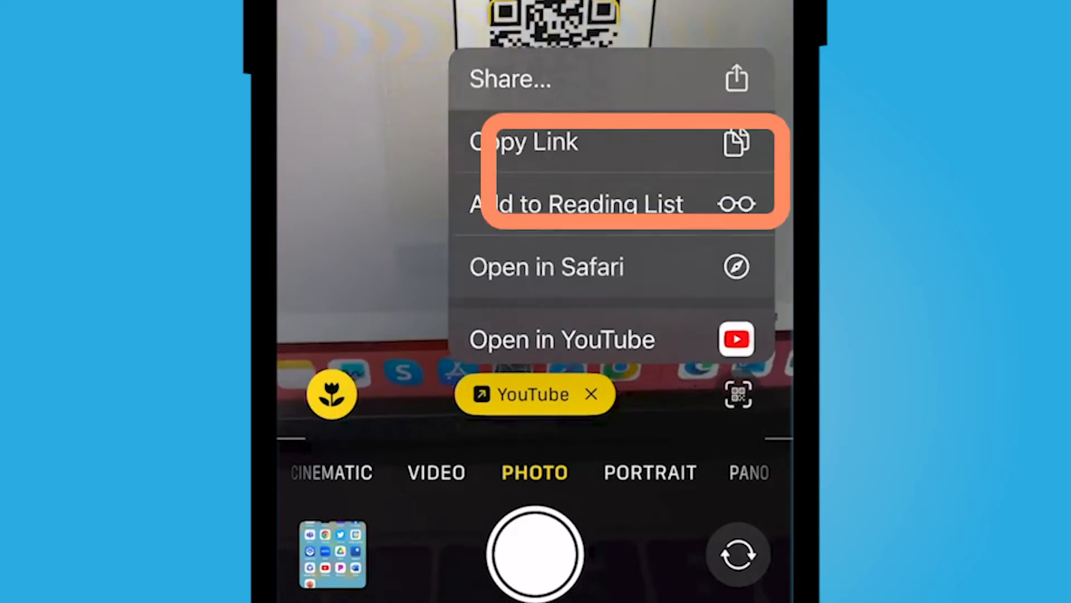
# Step: View and dismiss the share options, then open the scanned link to the Bein' Classy YouTube channel
pyautogui.click(510, 78)
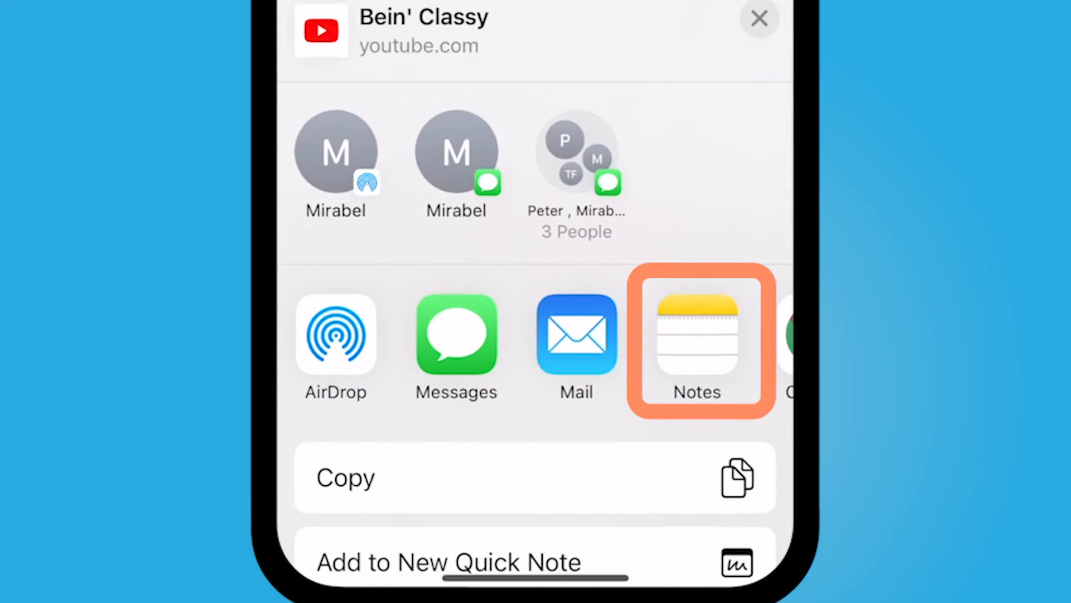
pyautogui.click(696, 335)
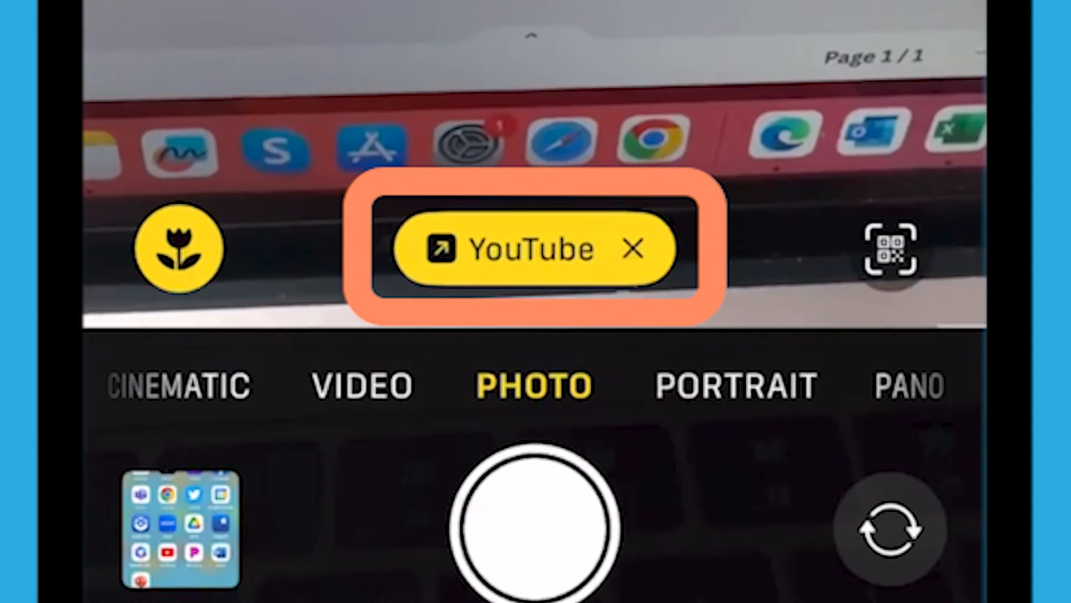
pyautogui.click(534, 248)
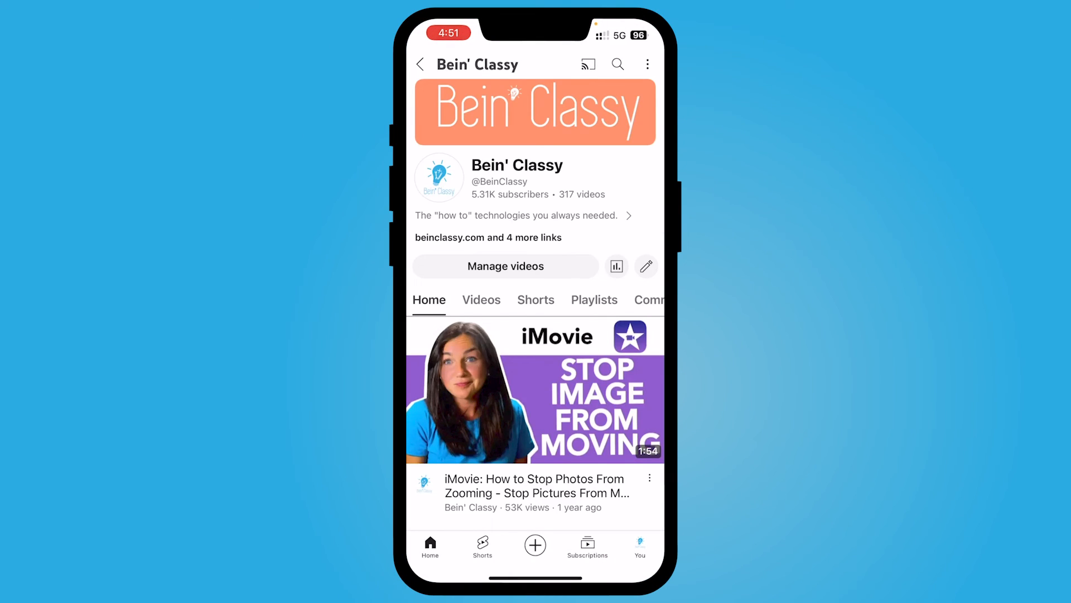
pyautogui.scroll(-3)
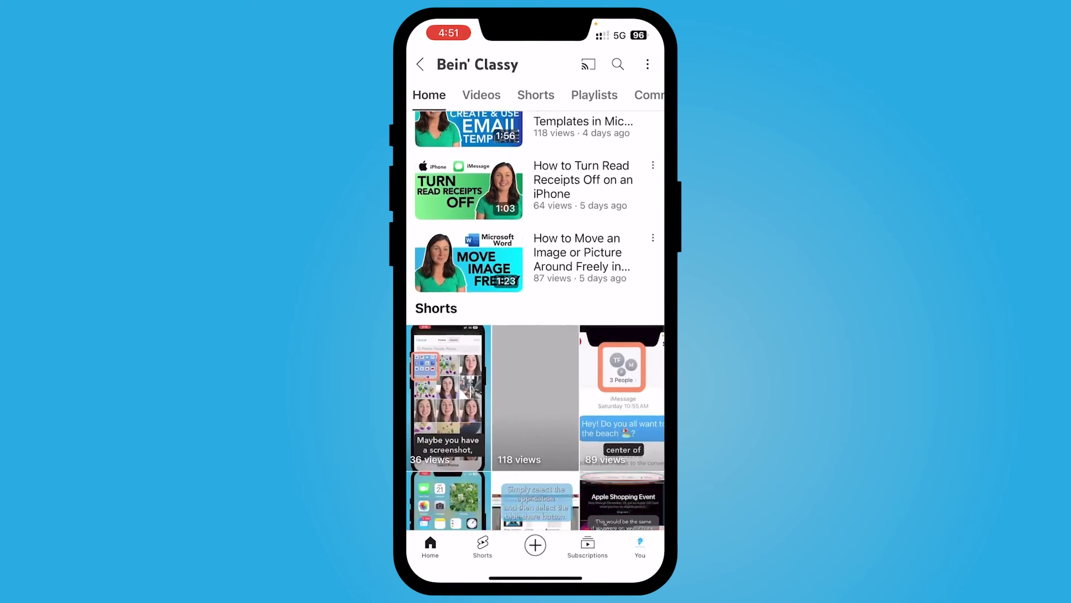